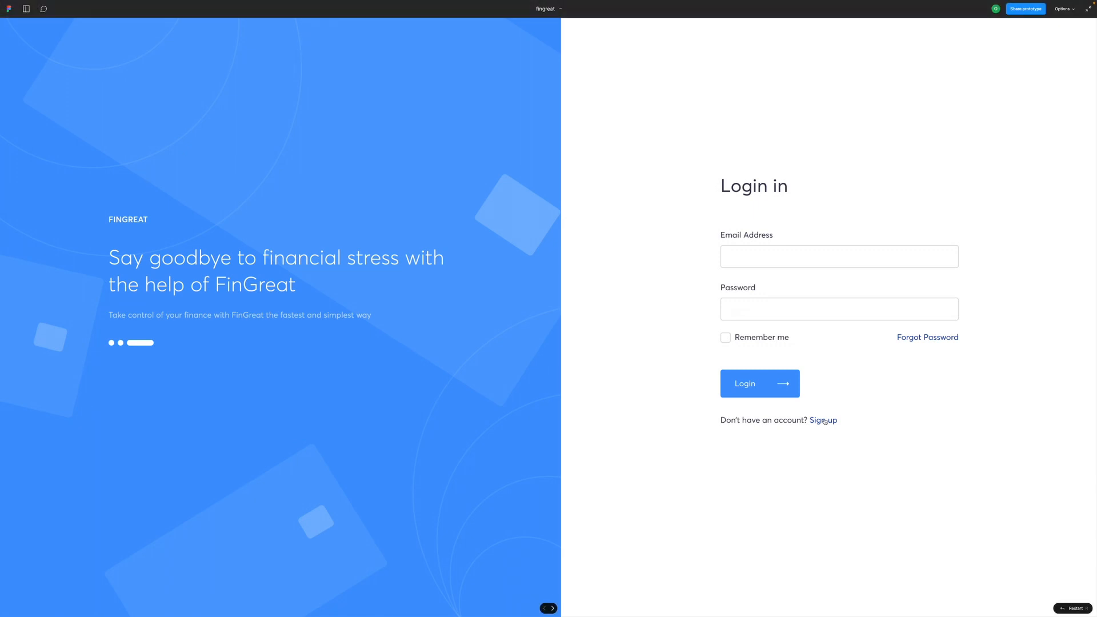
Visit the Sign Up screen, return to Login, and log in to the dashboard
click(823, 420)
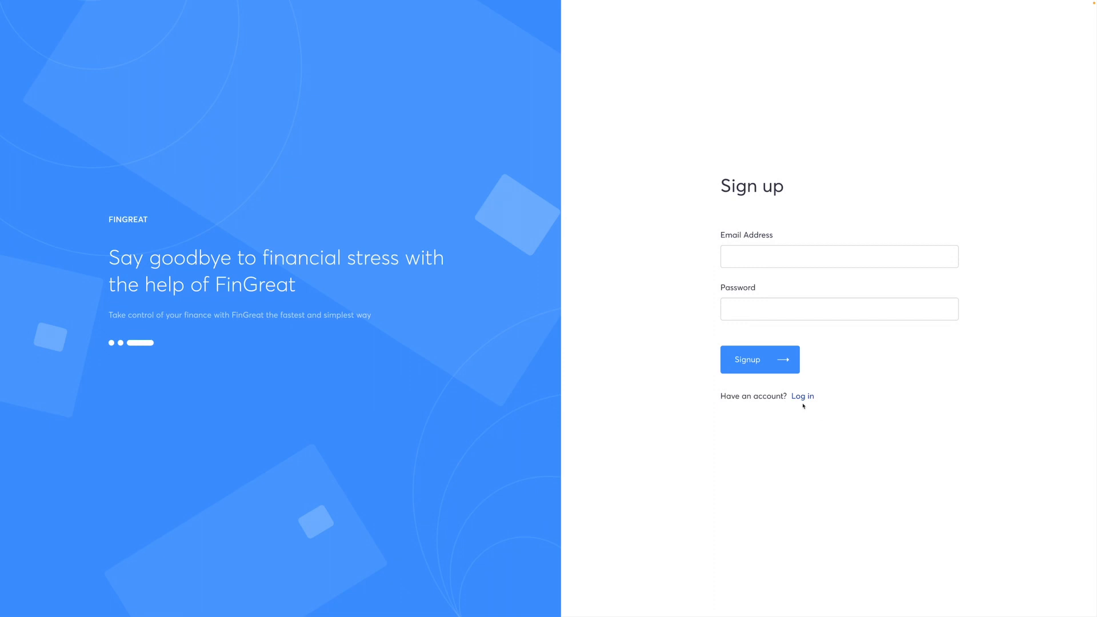
click(802, 396)
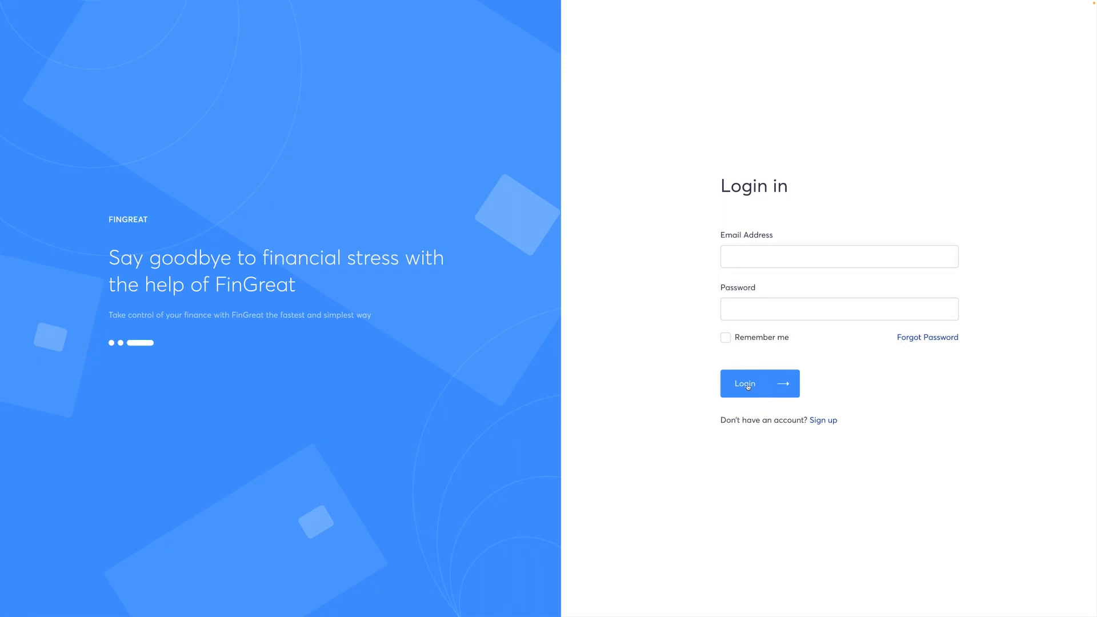
click(759, 383)
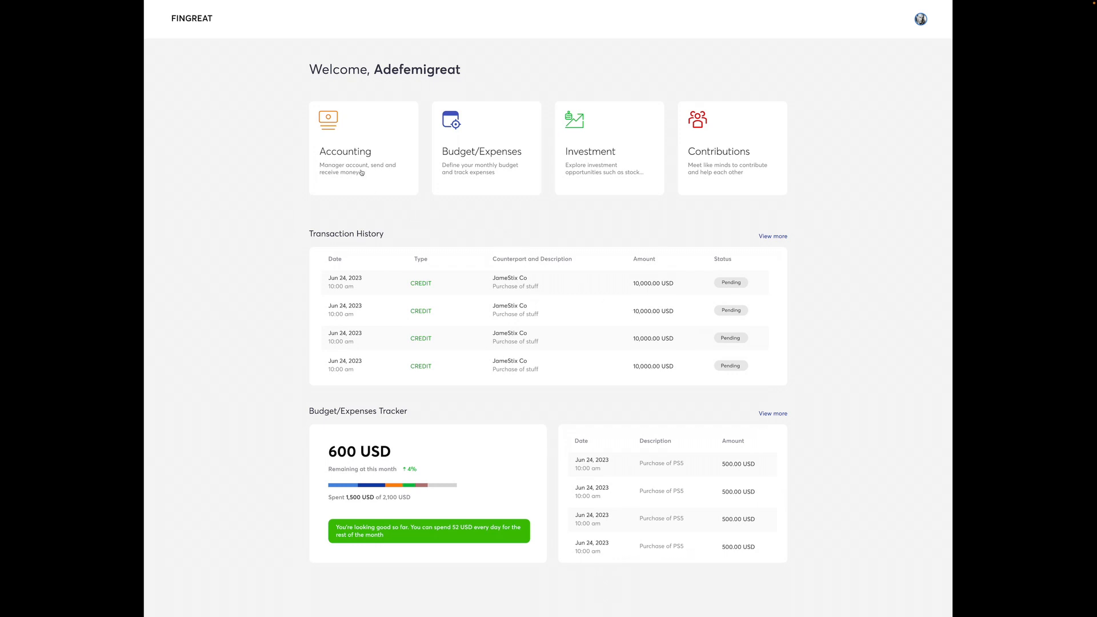
mouse_move(451, 173)
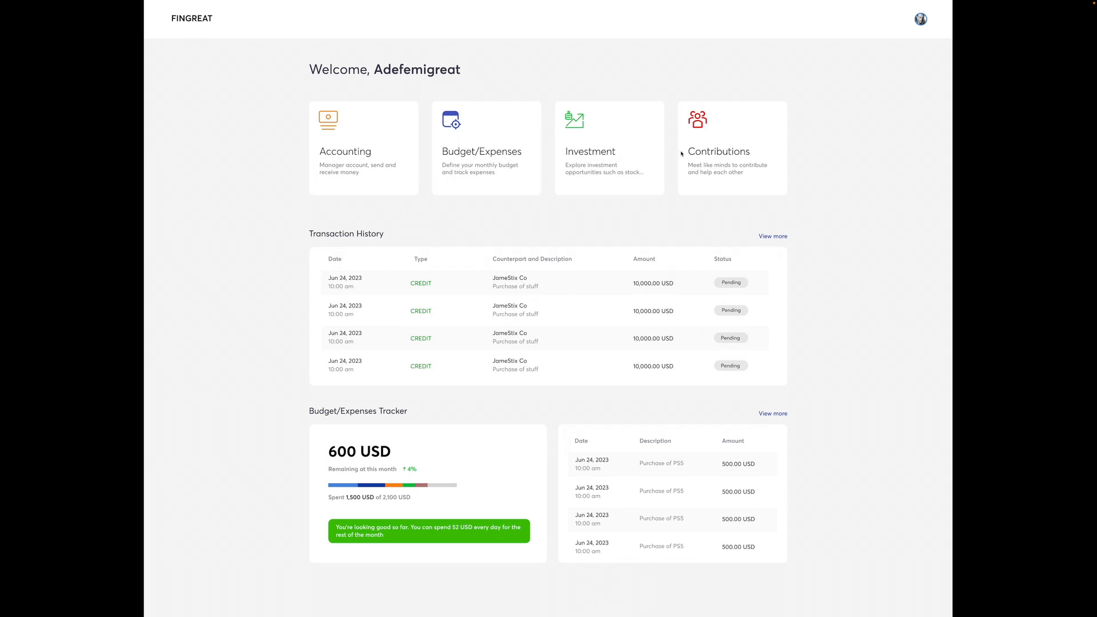
mouse_move(532, 176)
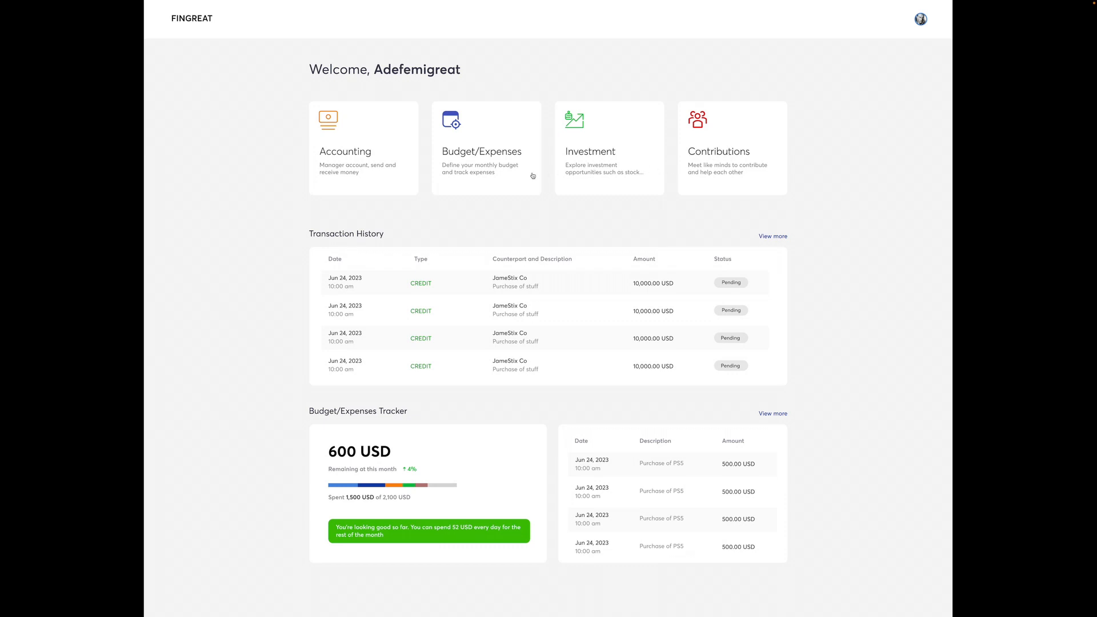
mouse_move(459, 182)
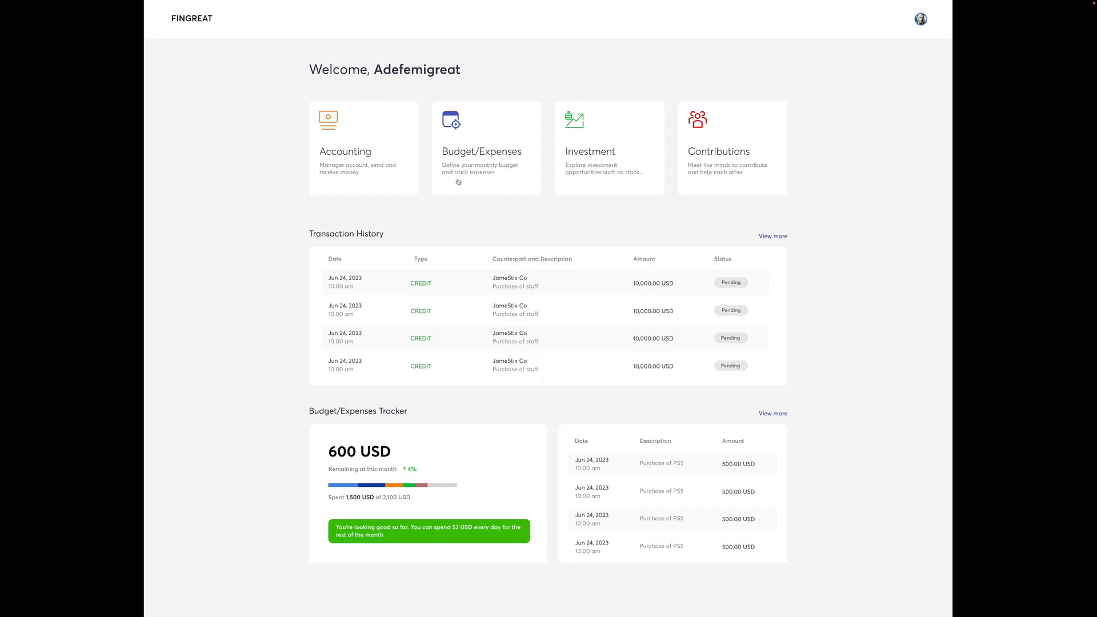
mouse_move(421, 217)
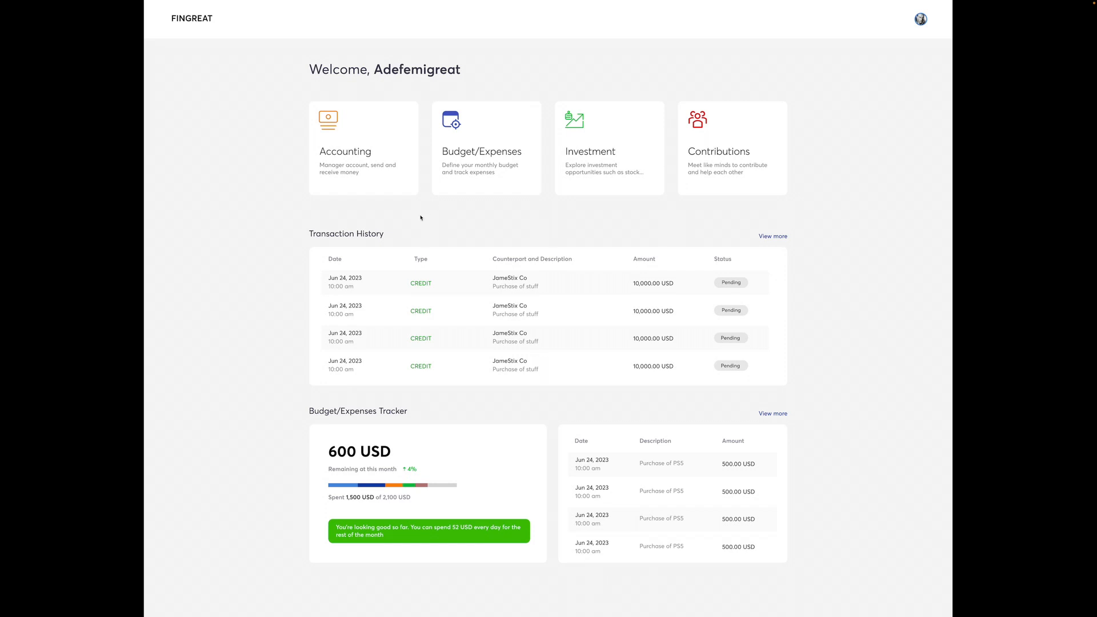
mouse_move(397, 359)
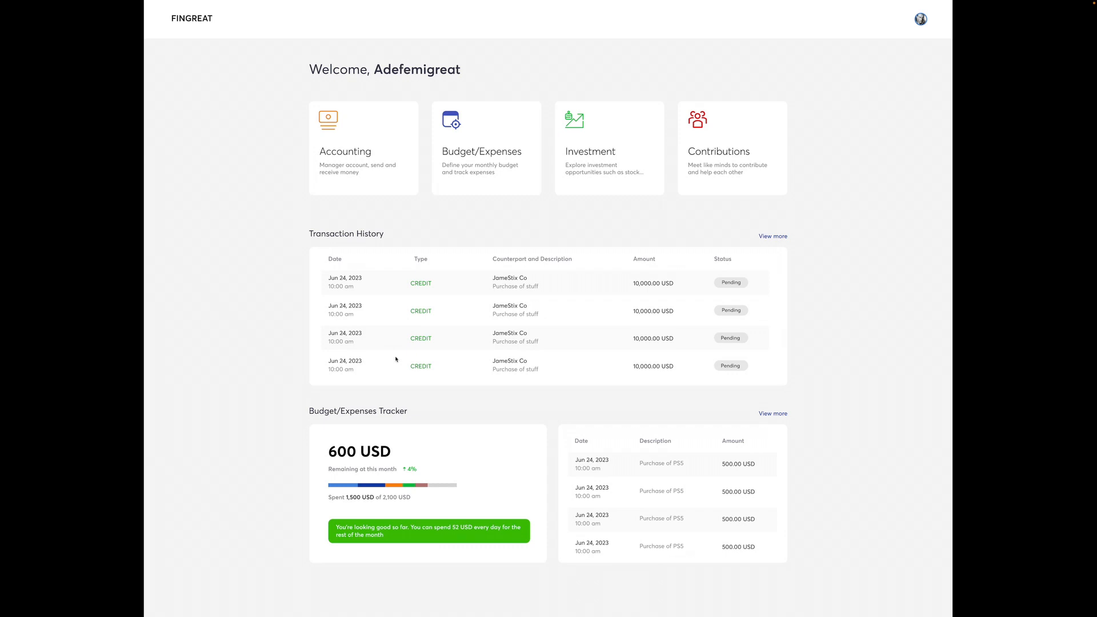
mouse_move(379, 404)
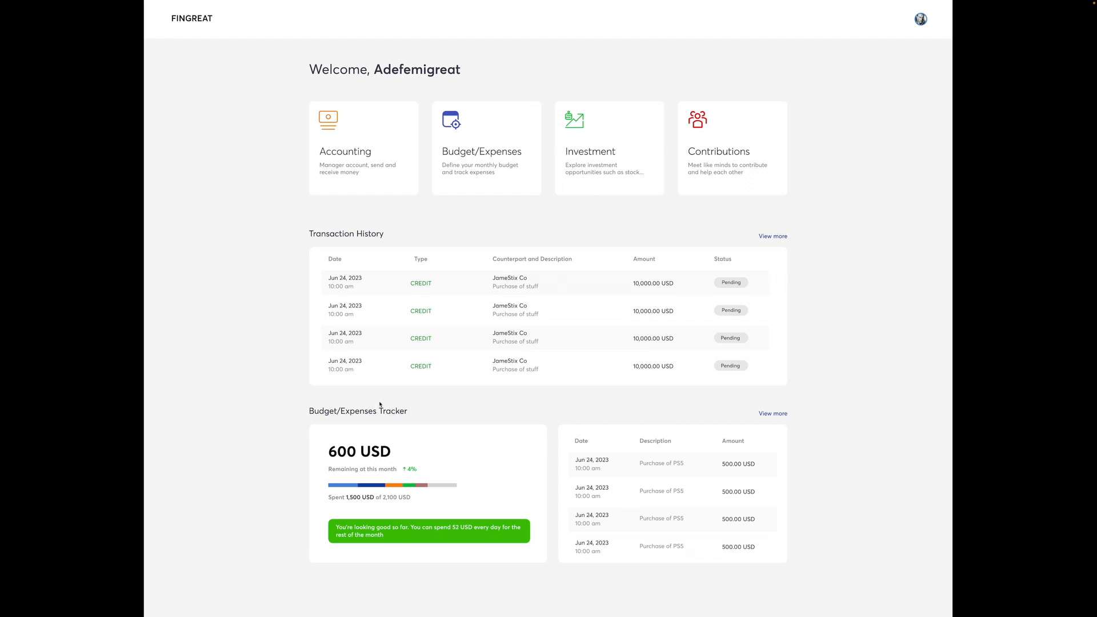
mouse_move(784, 379)
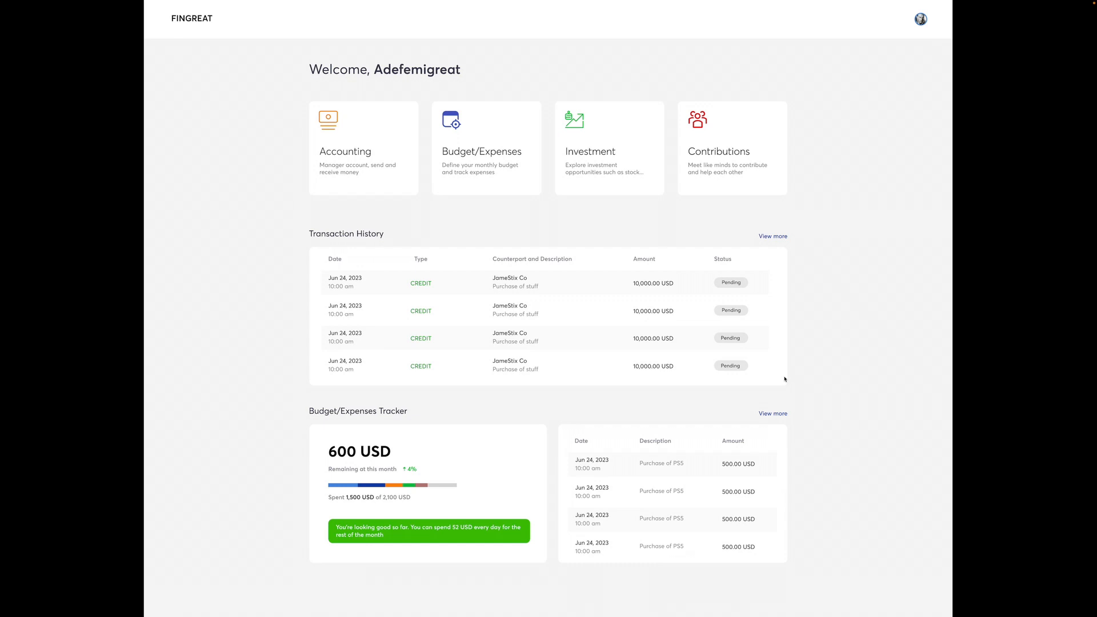
mouse_move(388, 136)
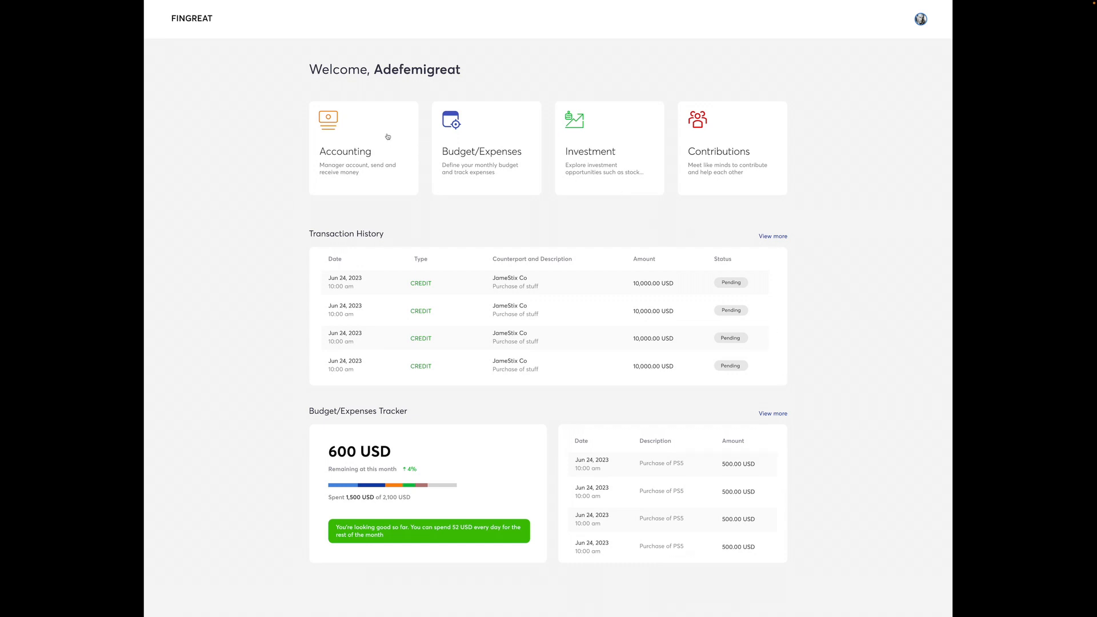
Enter the Accounting section from the dashboard and view its transactions history
click(364, 147)
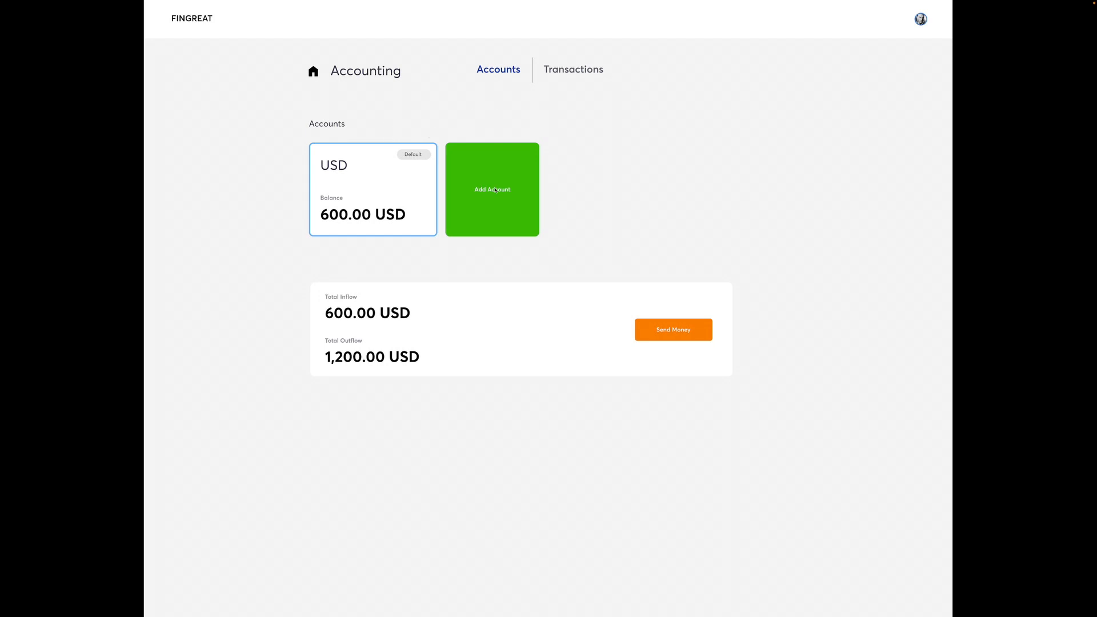
mouse_move(567, 75)
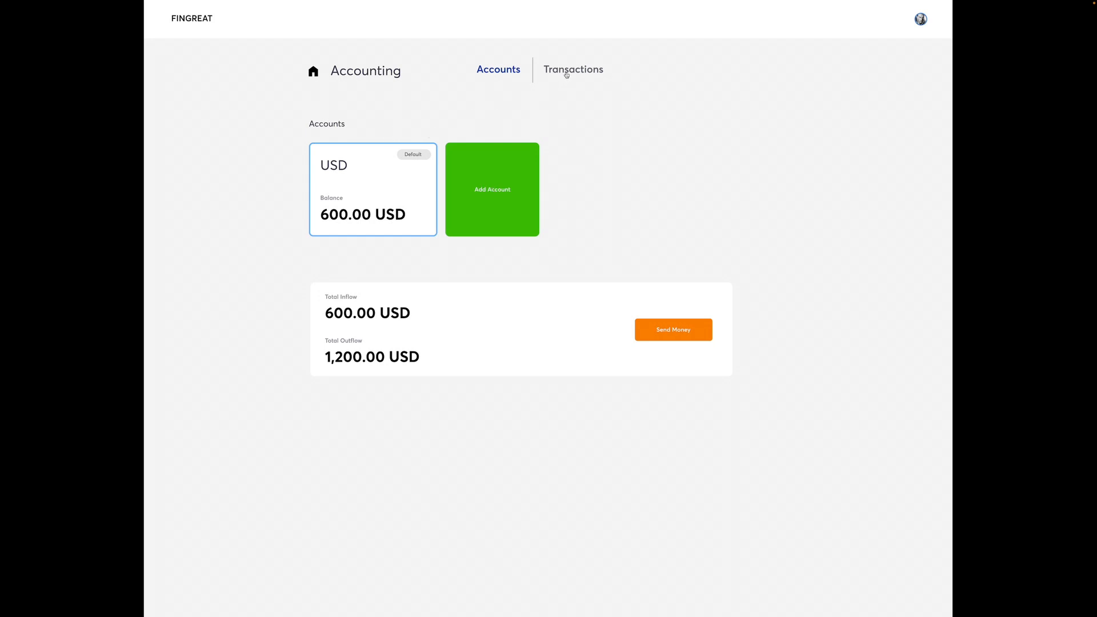
click(573, 70)
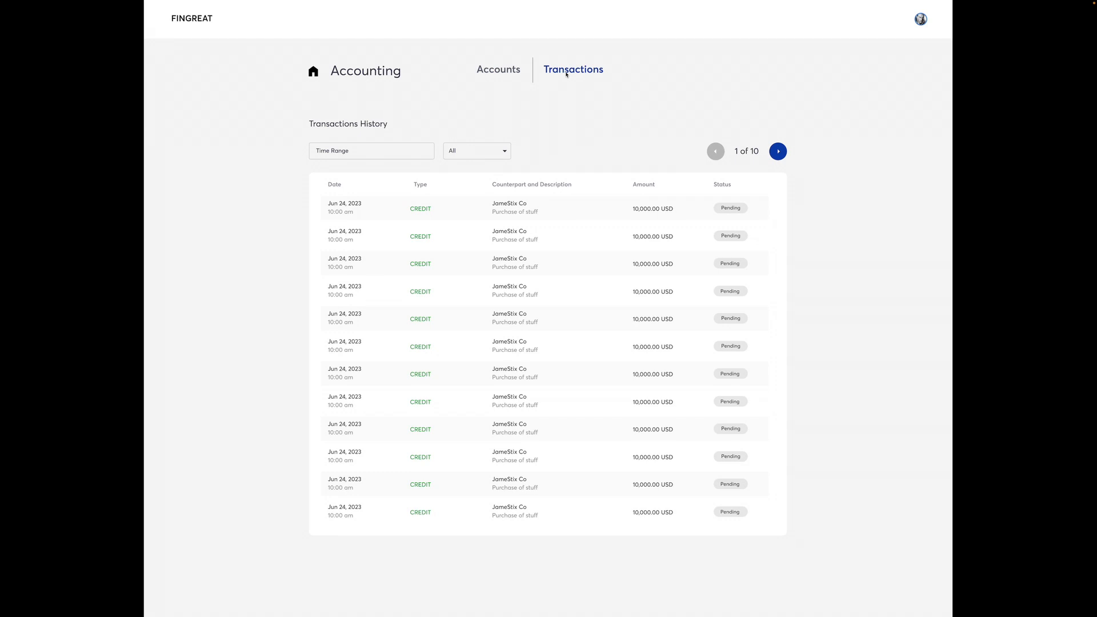
mouse_move(555, 90)
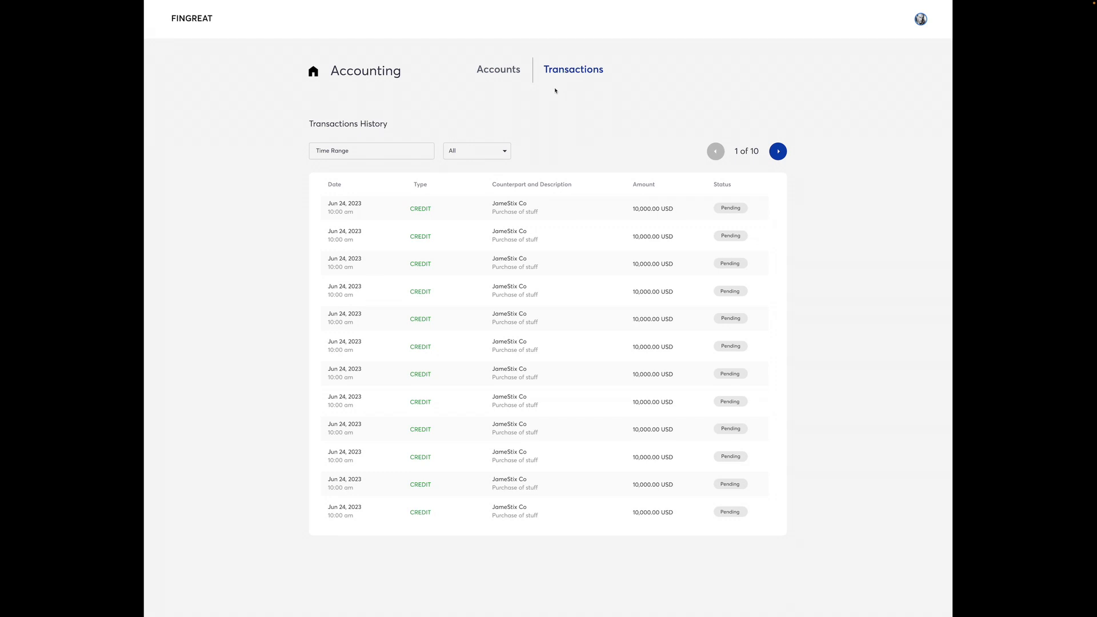
Return home from Accounting and open the Budget/Expenses screen
click(313, 71)
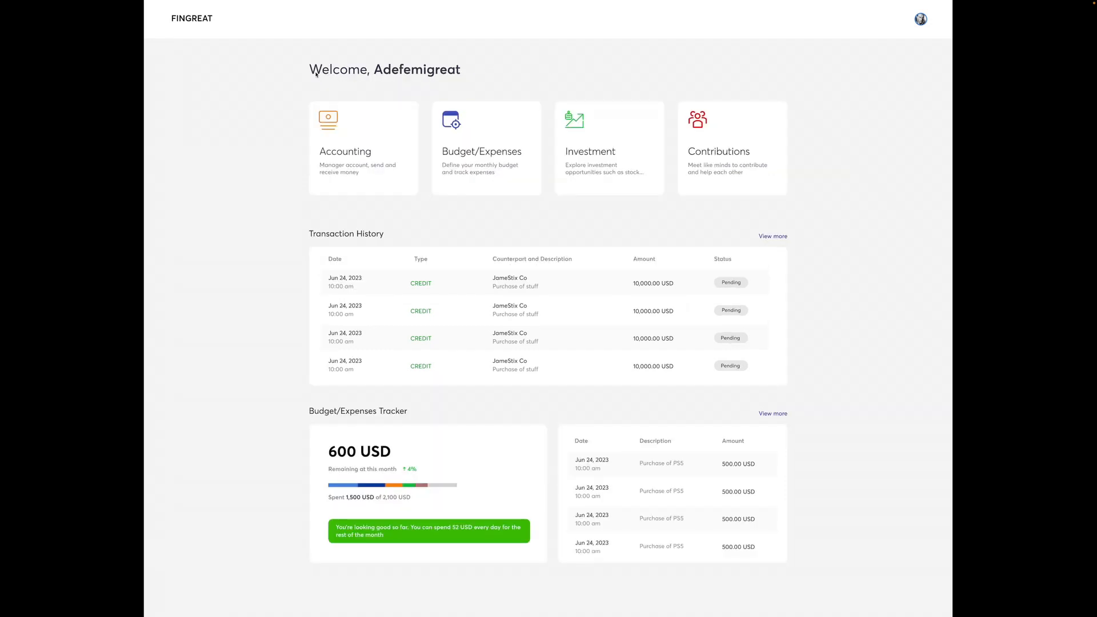
mouse_move(502, 147)
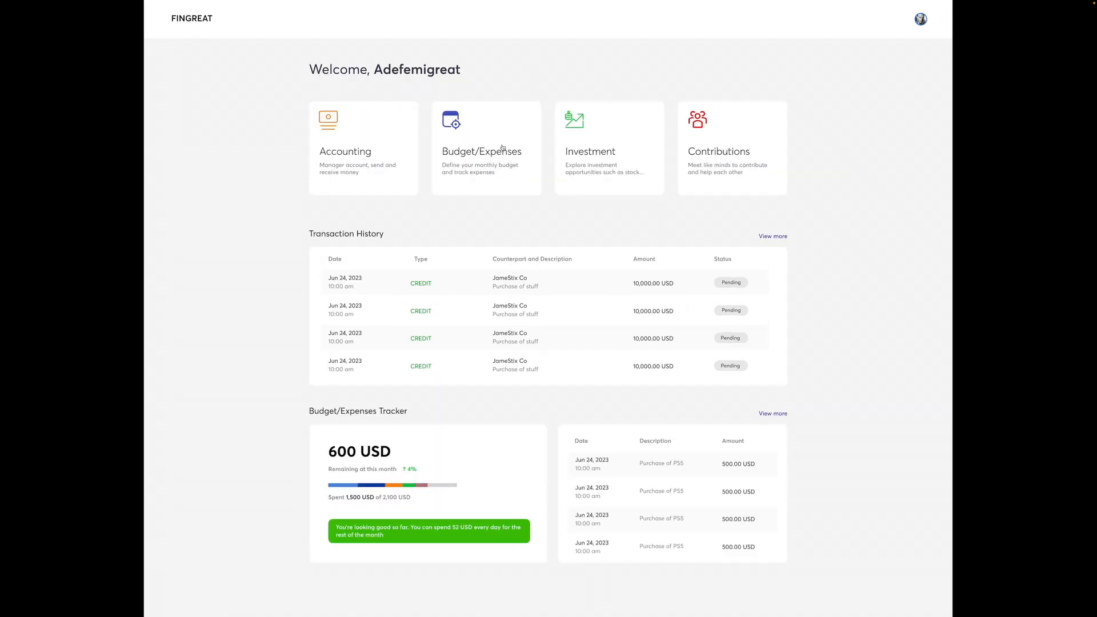
click(483, 148)
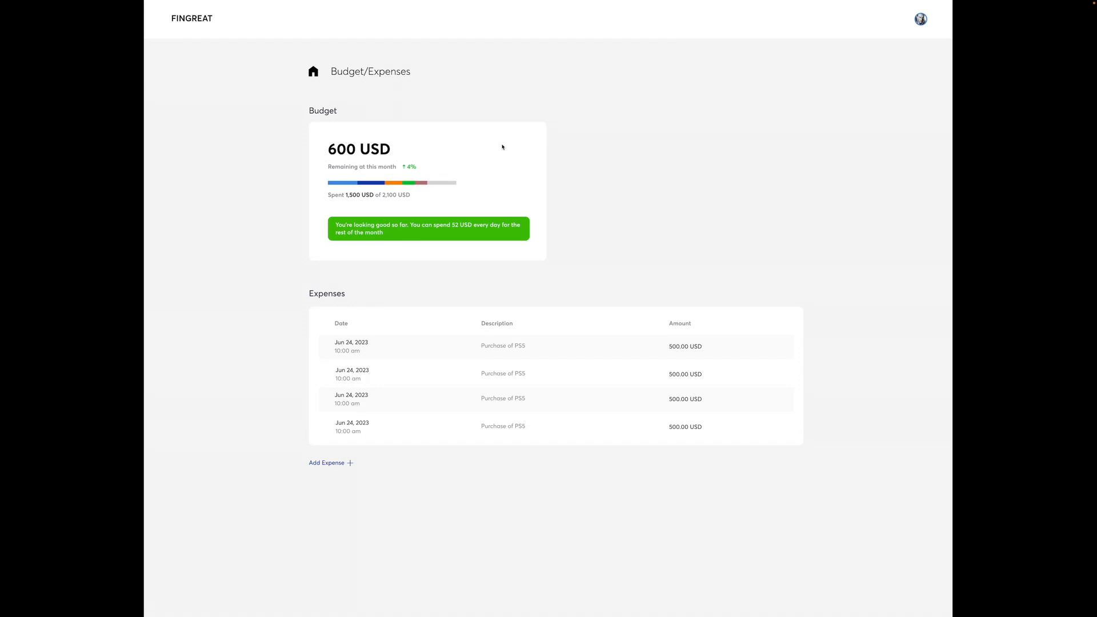
mouse_move(510, 147)
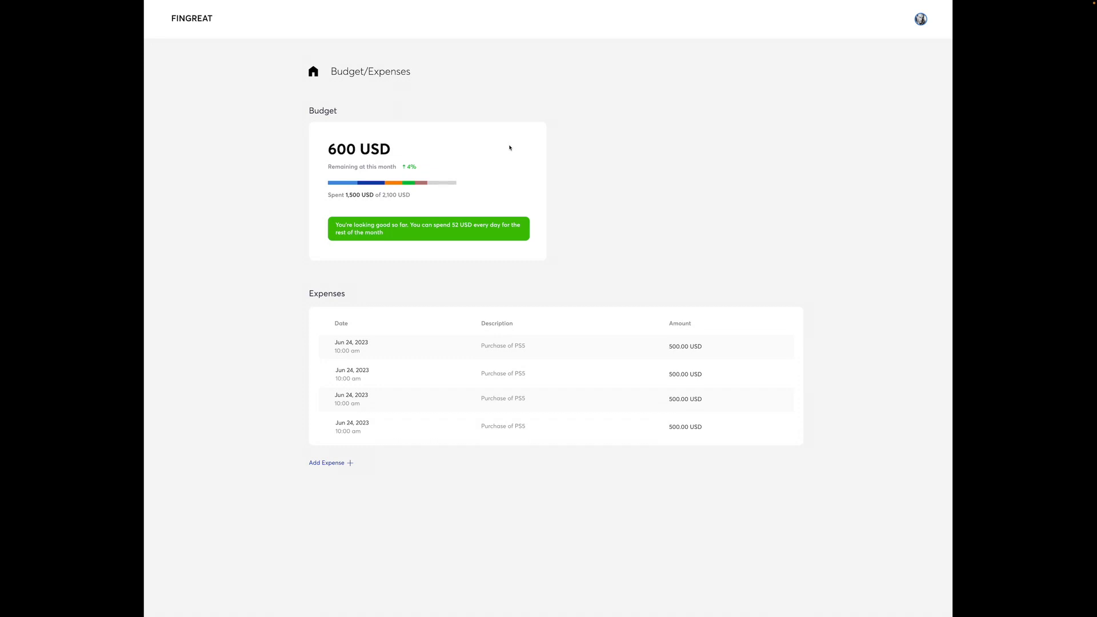
mouse_move(318, 472)
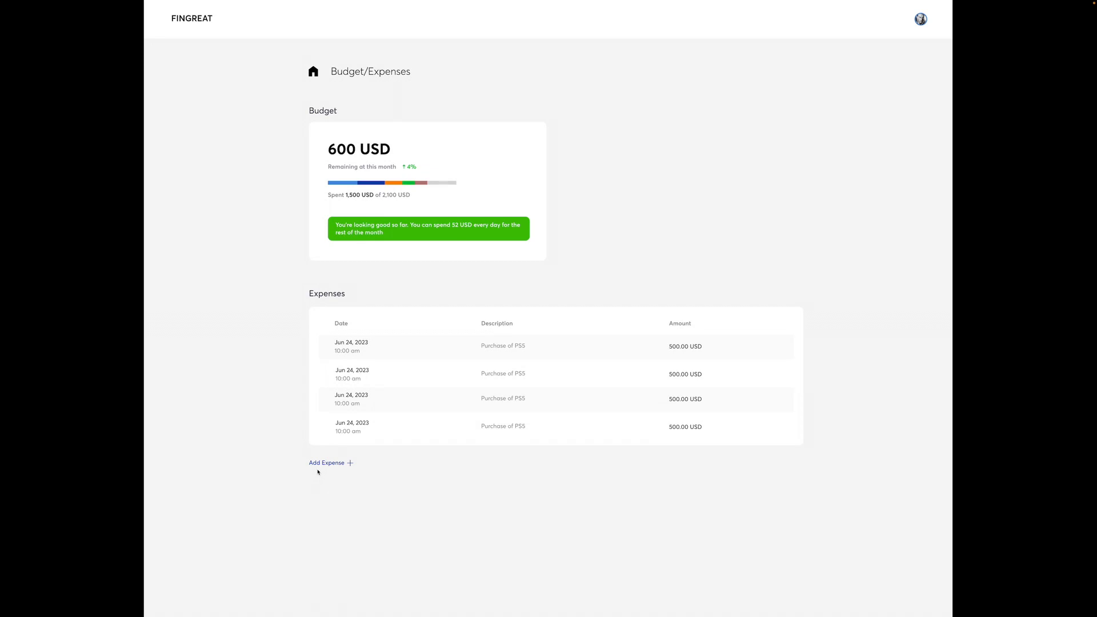
mouse_move(293, 60)
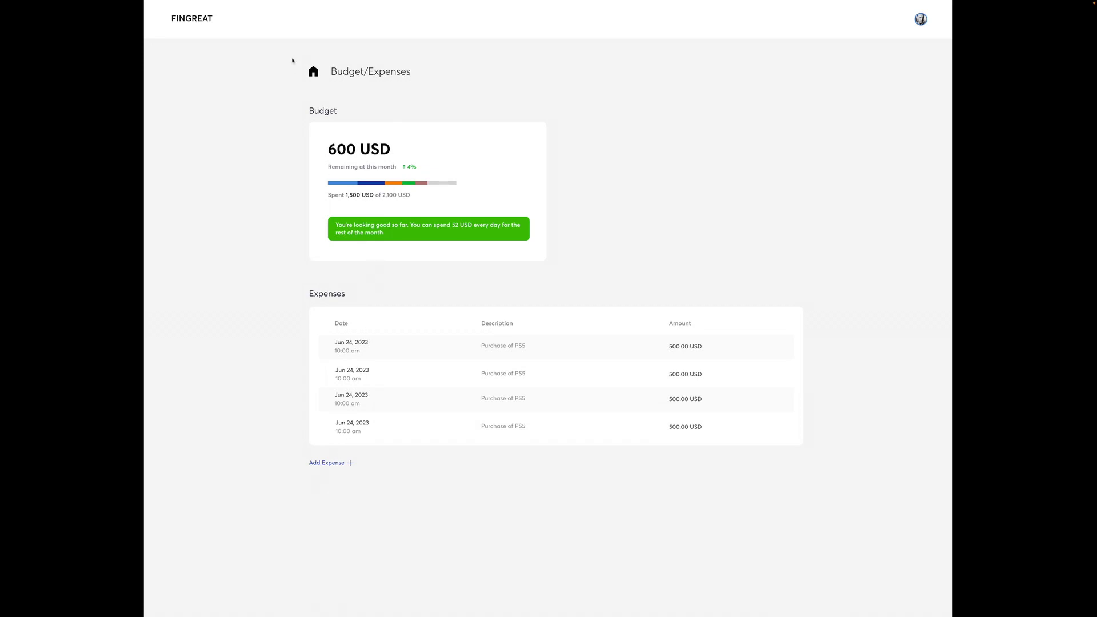
Go back from Budget/Expenses to the welcome dashboard via the home icon
click(313, 71)
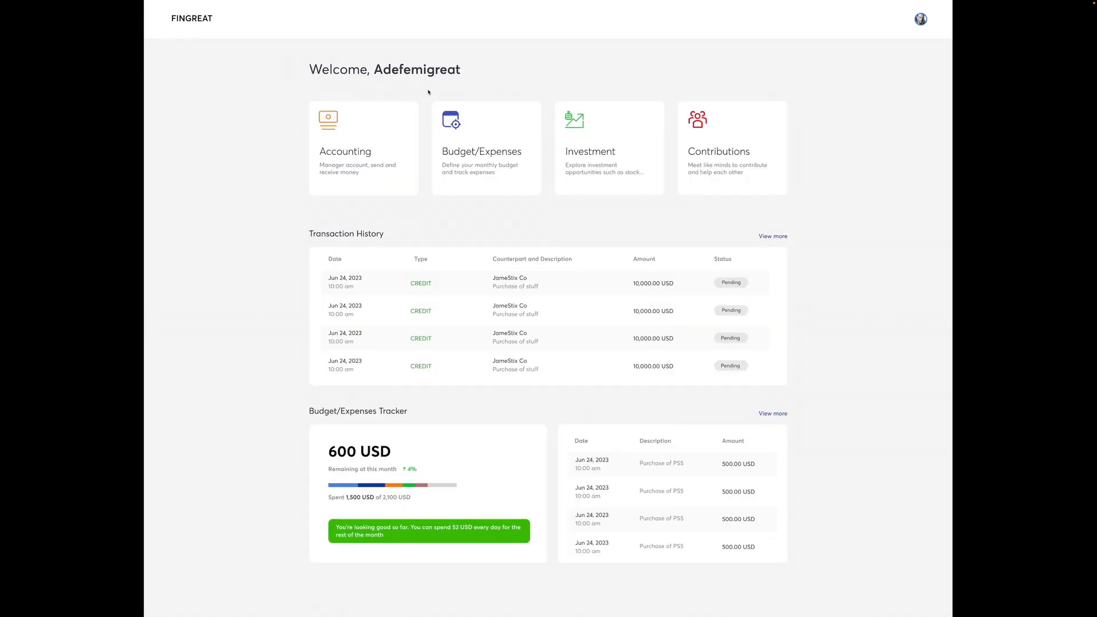
mouse_move(615, 186)
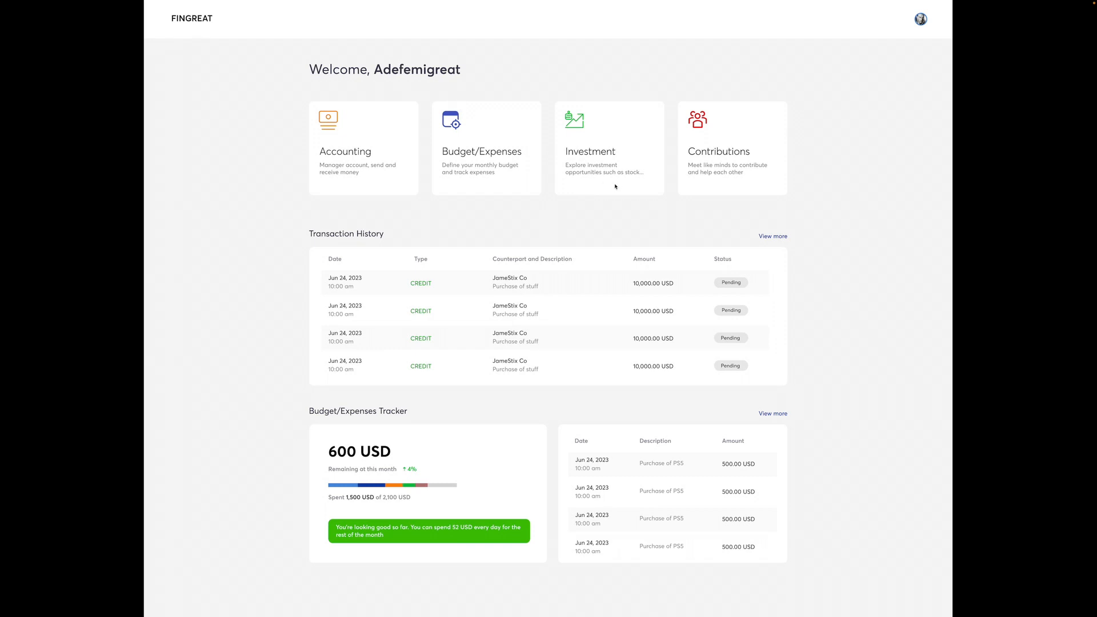
mouse_move(611, 170)
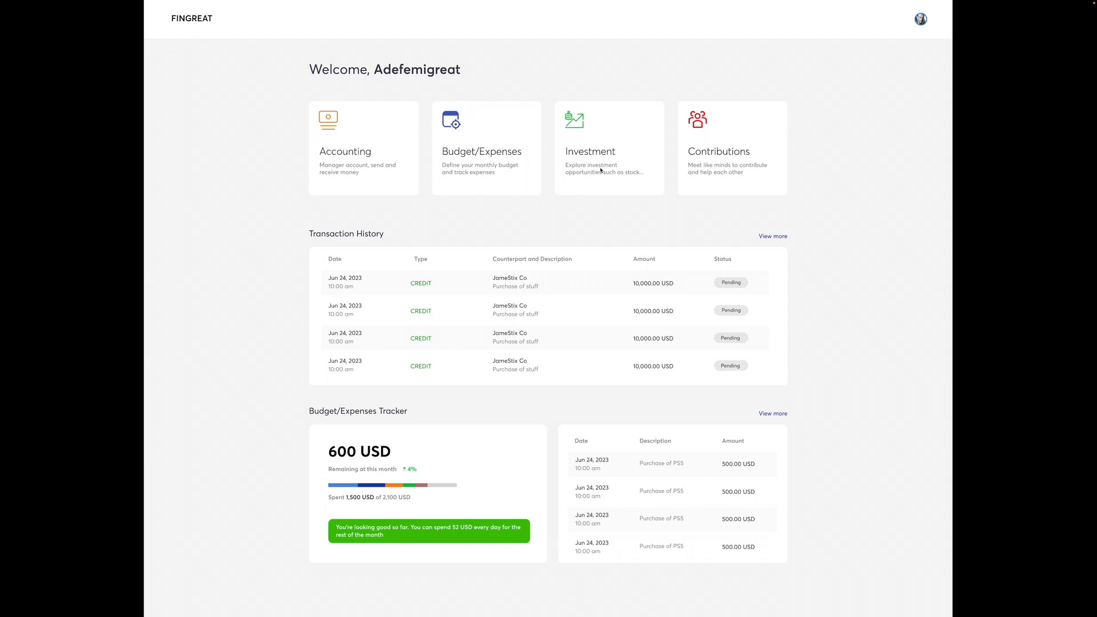